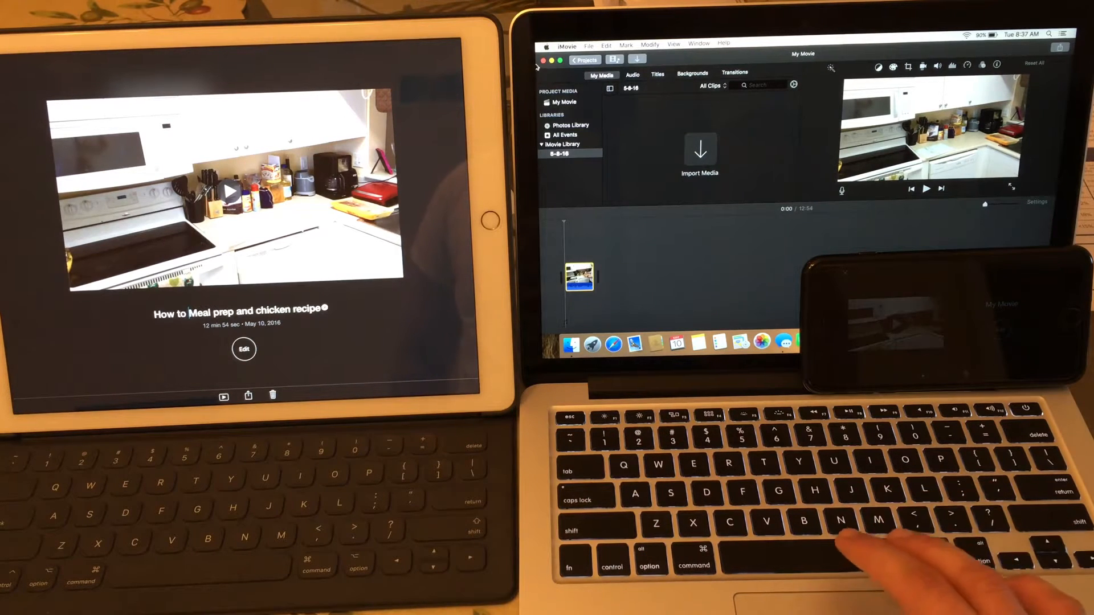
- Show this Mac's hardware specifications via About This Mac from the Apple menu
click(548, 43)
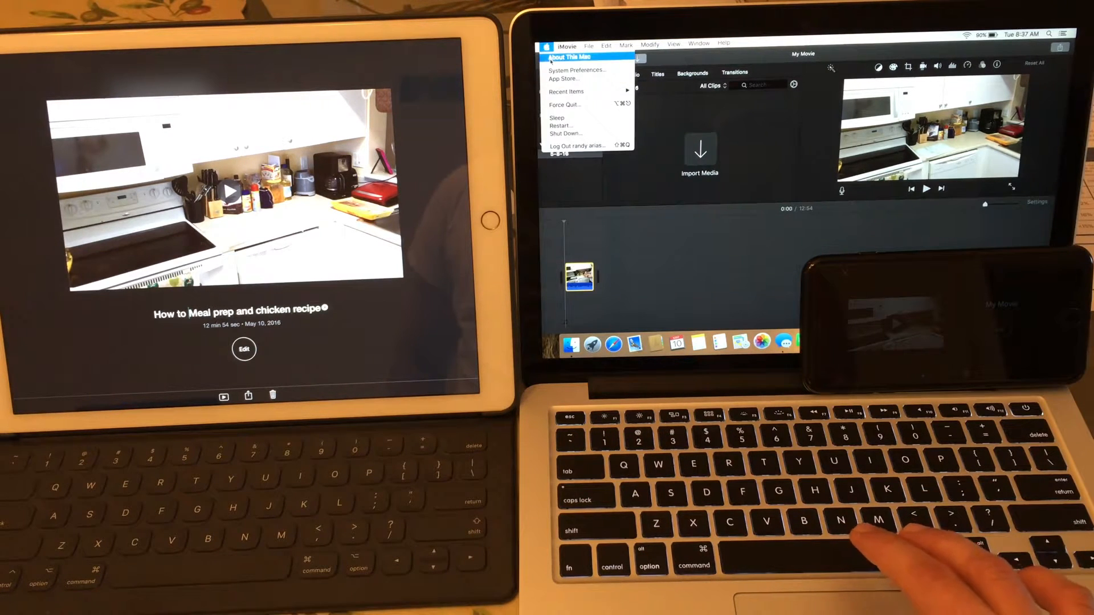
click(570, 57)
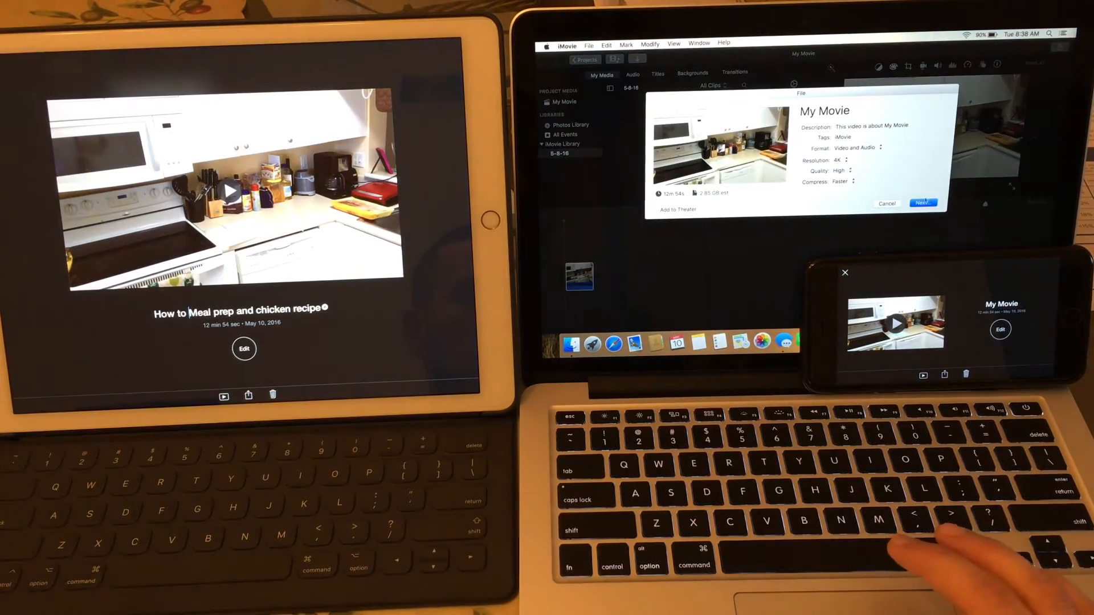
- Proceed to the save prompt, keeping the name My Movie and the Desktop location
click(923, 202)
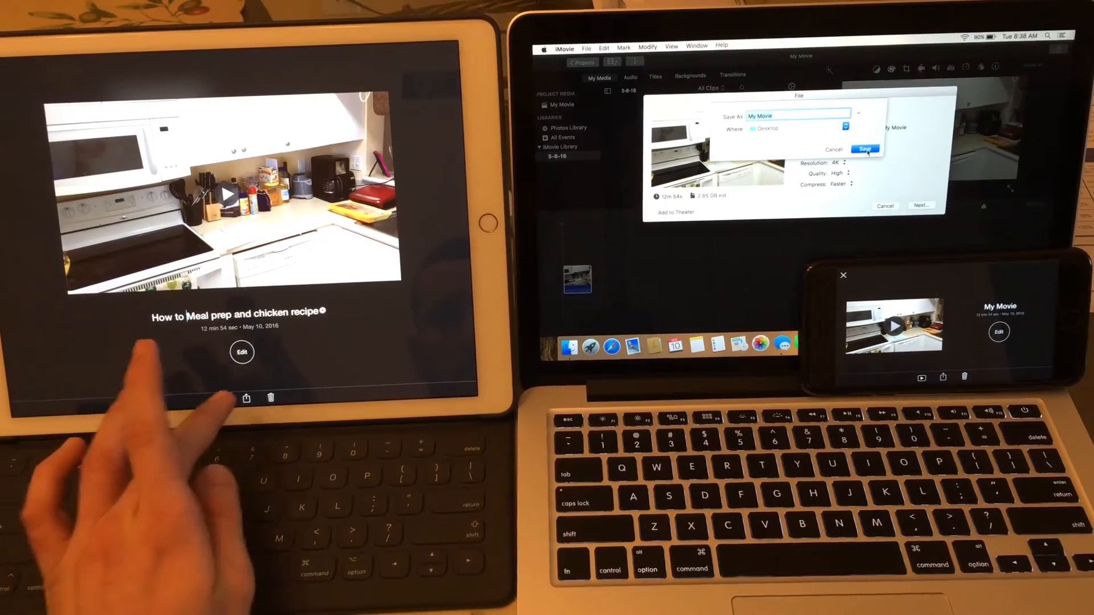
click(246, 397)
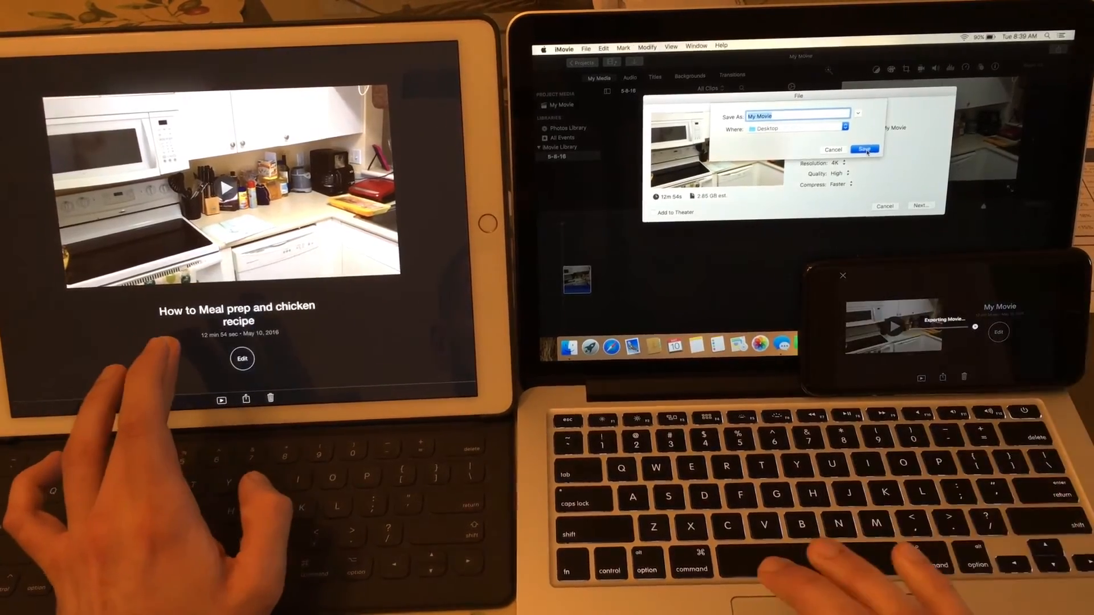
click(865, 149)
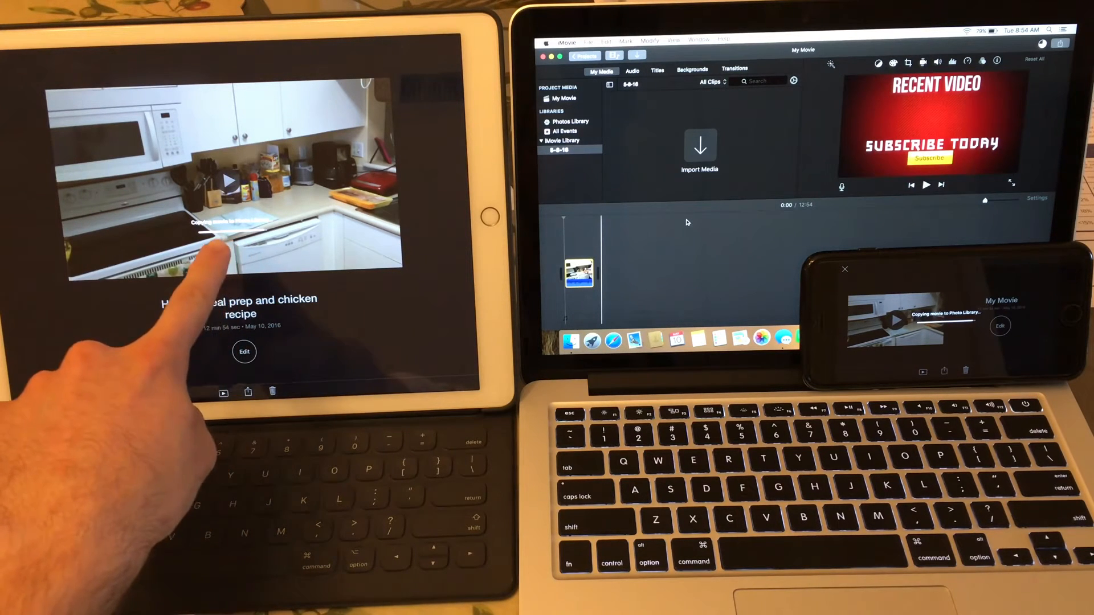
mouse_move(223, 266)
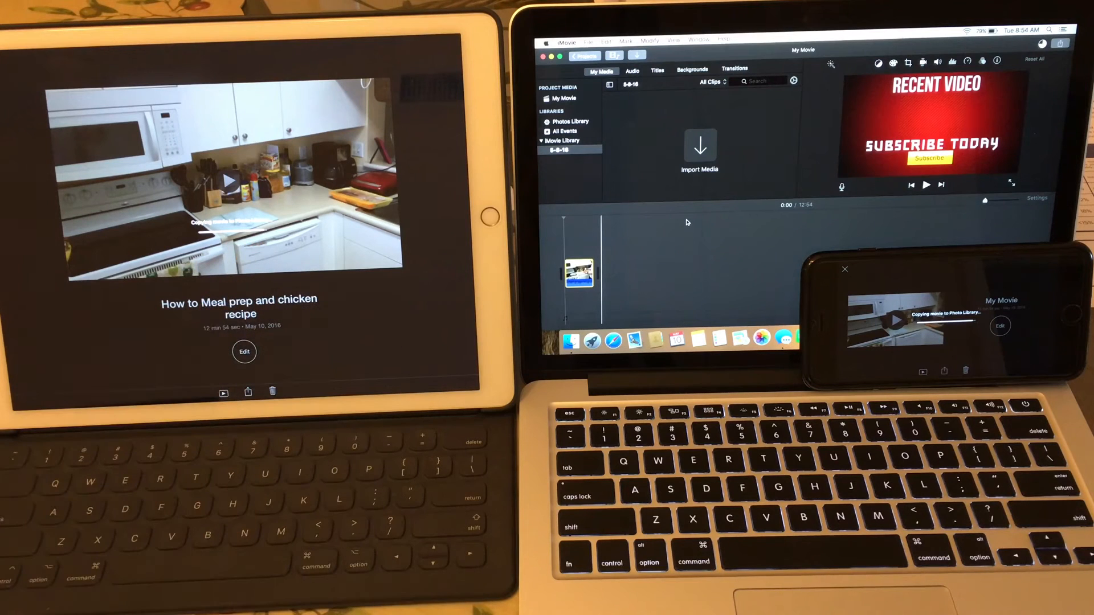